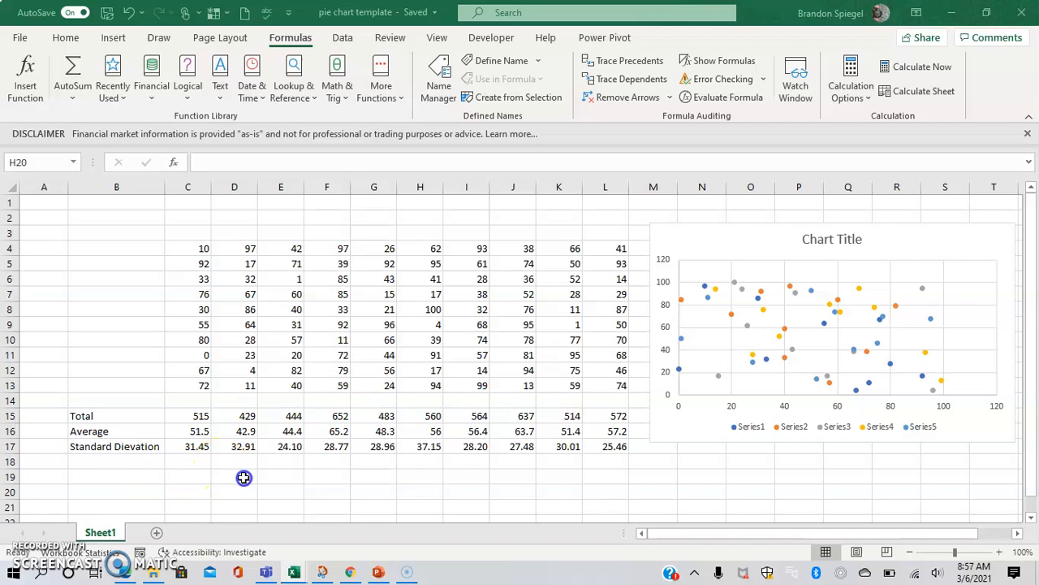
Step: Inspect the Total, Average and RANDARRAY formulas driving the random-number table
left_click(233, 478)
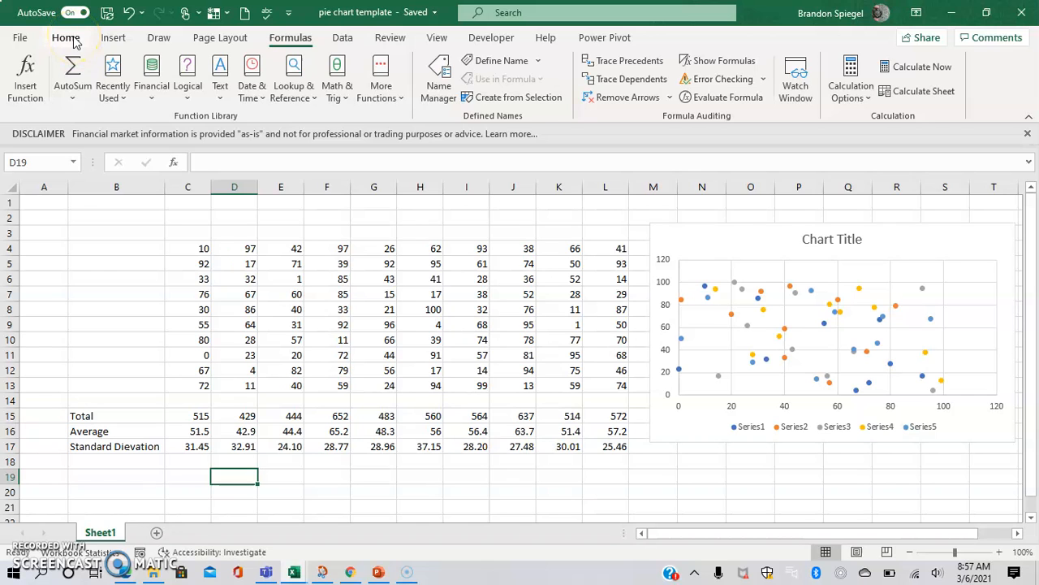
mouse_move(189, 369)
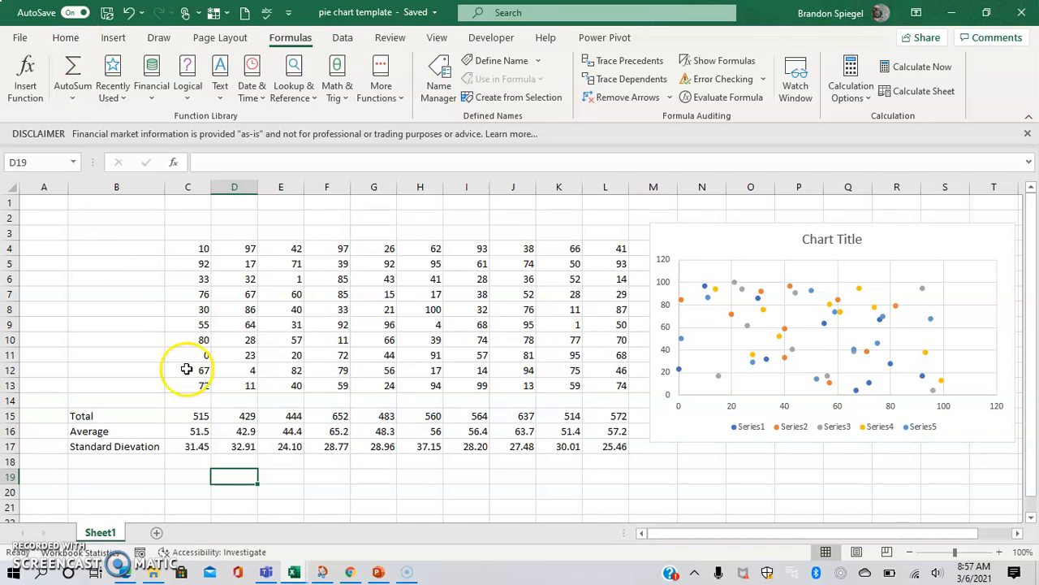
left_click(188, 416)
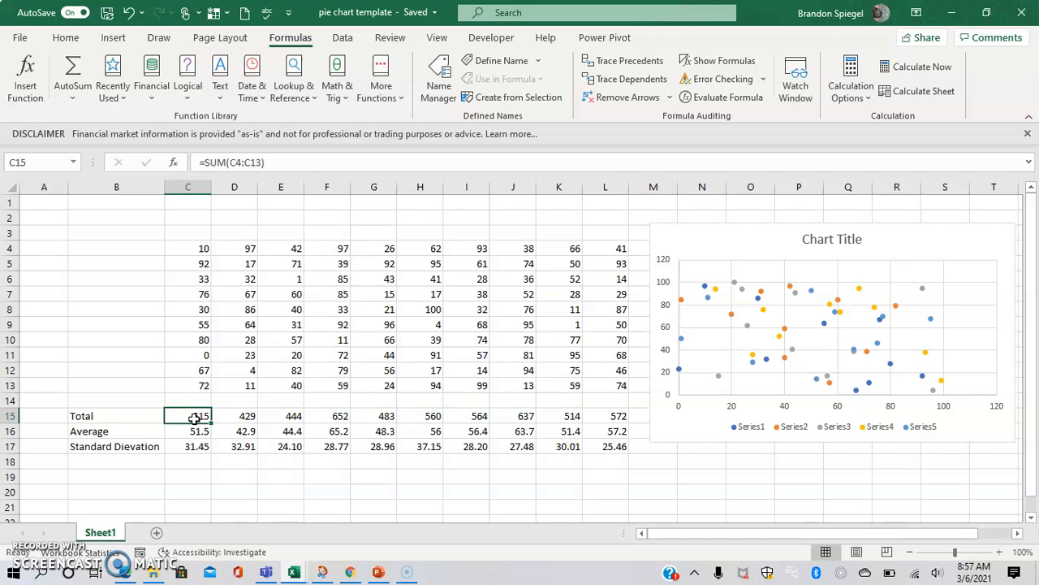
double_click(188, 415)
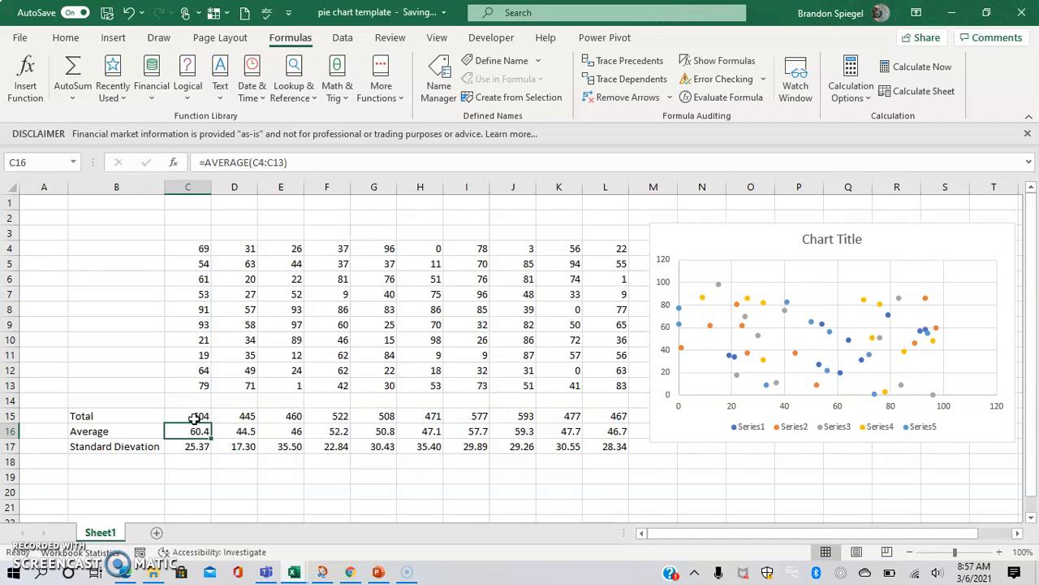
left_click(189, 247)
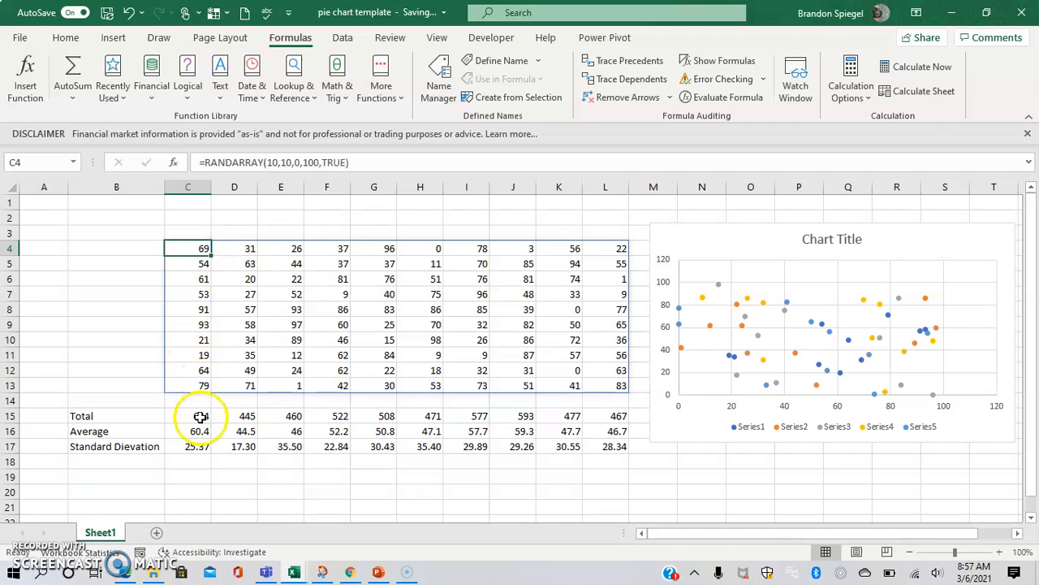
left_click(189, 432)
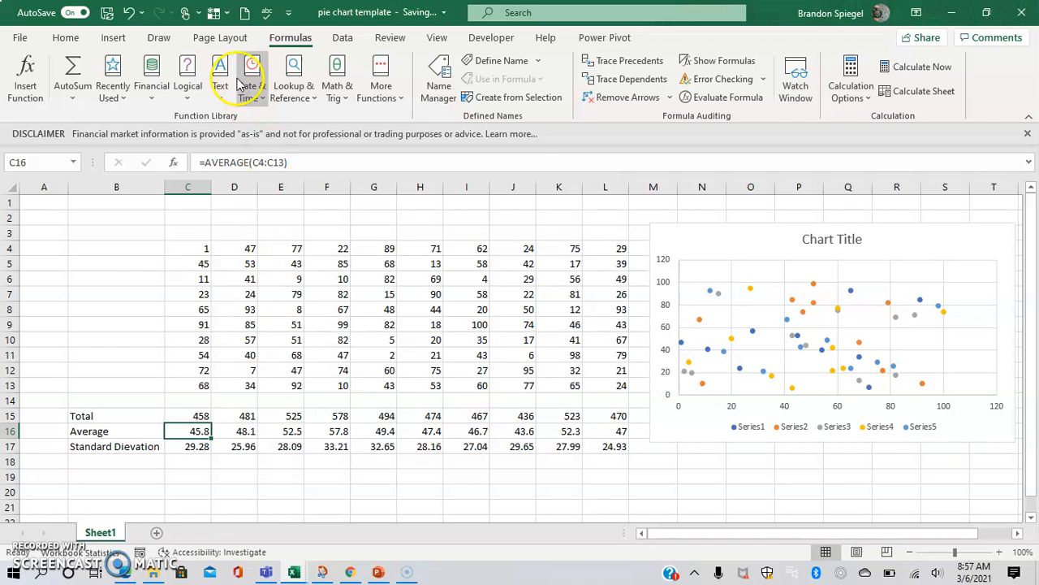
mouse_move(300, 41)
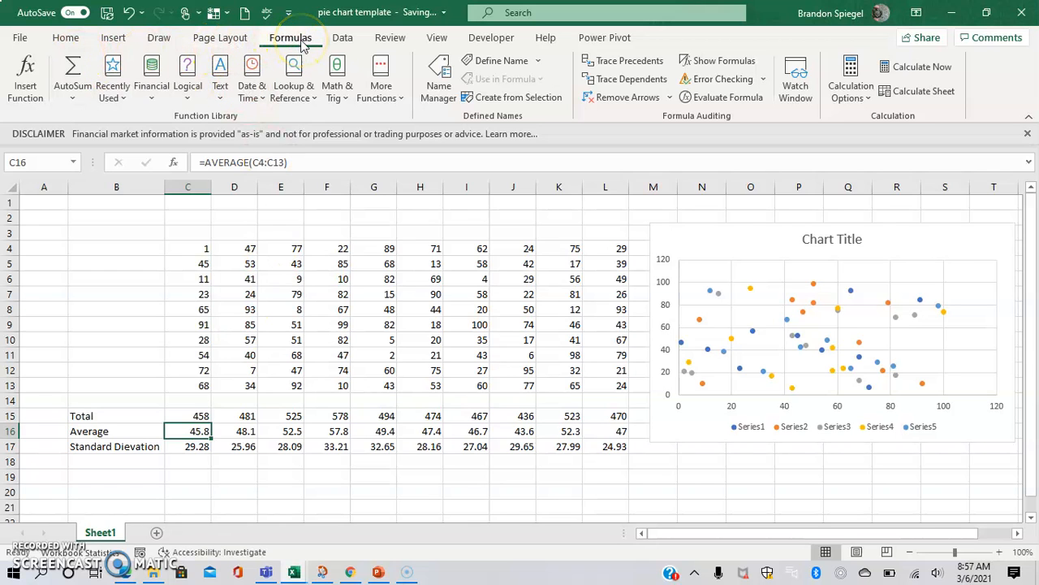
mouse_move(851, 73)
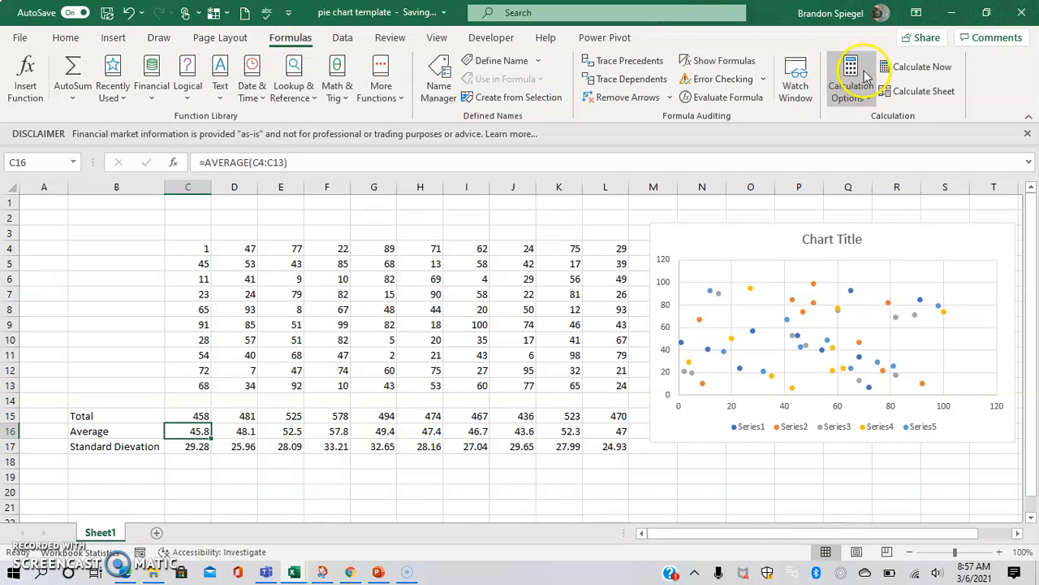
Step: Set Calculation Options to Manual, confirm the D16 edit and recalculate the sheet on demand
left_click(851, 78)
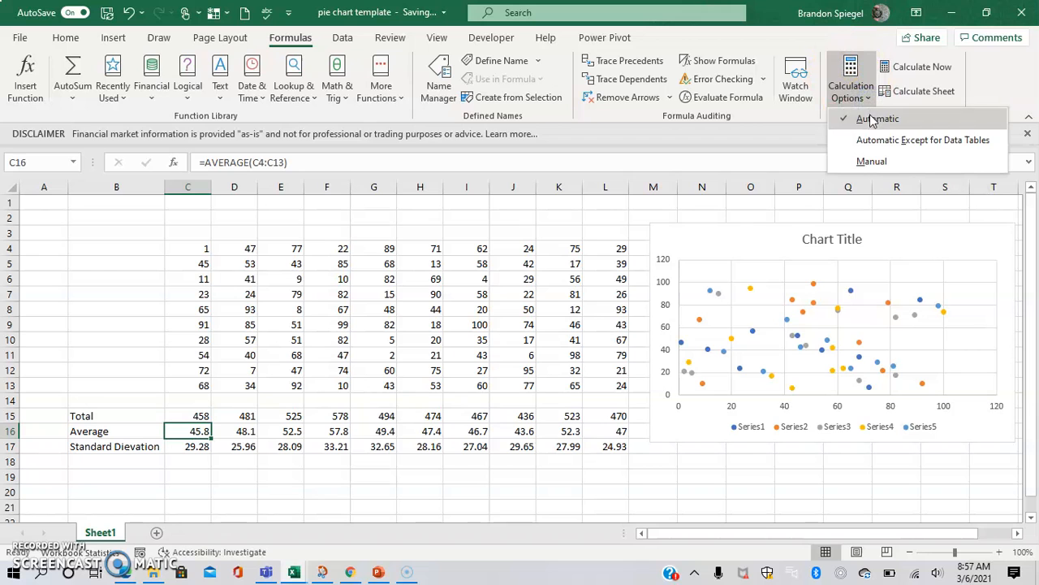
mouse_move(872, 160)
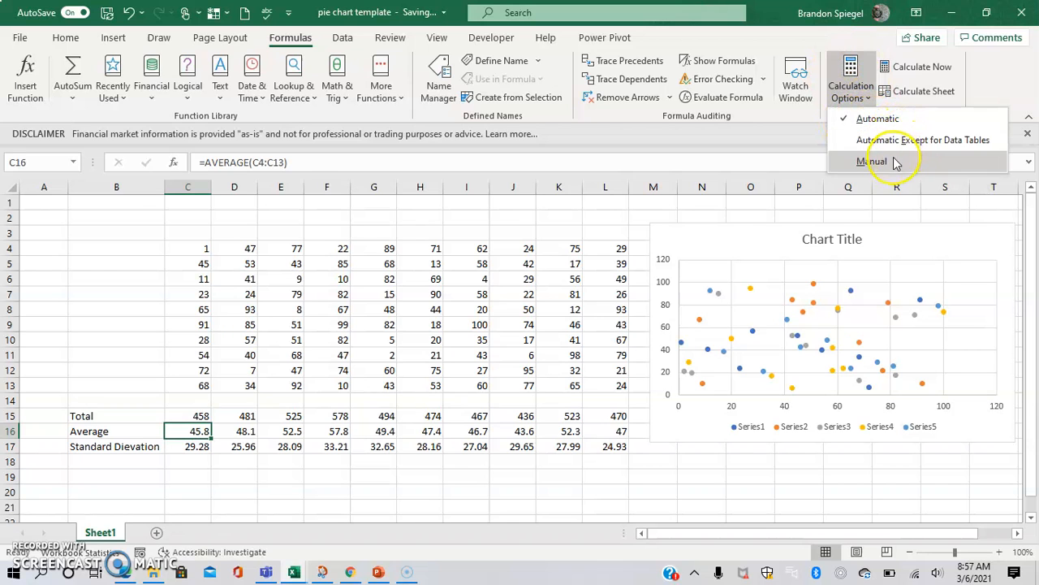
left_click(874, 161)
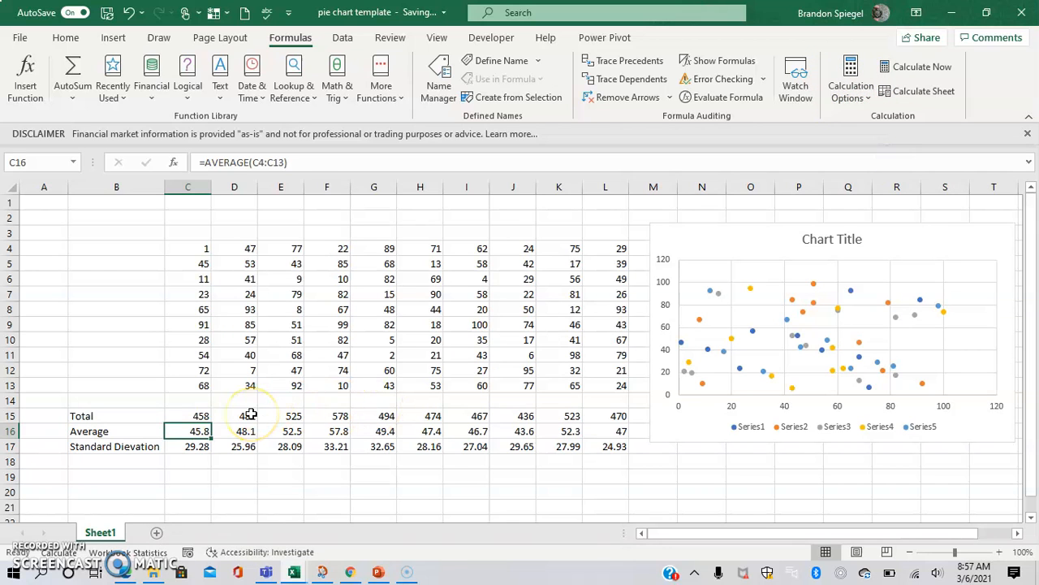
left_click(188, 416)
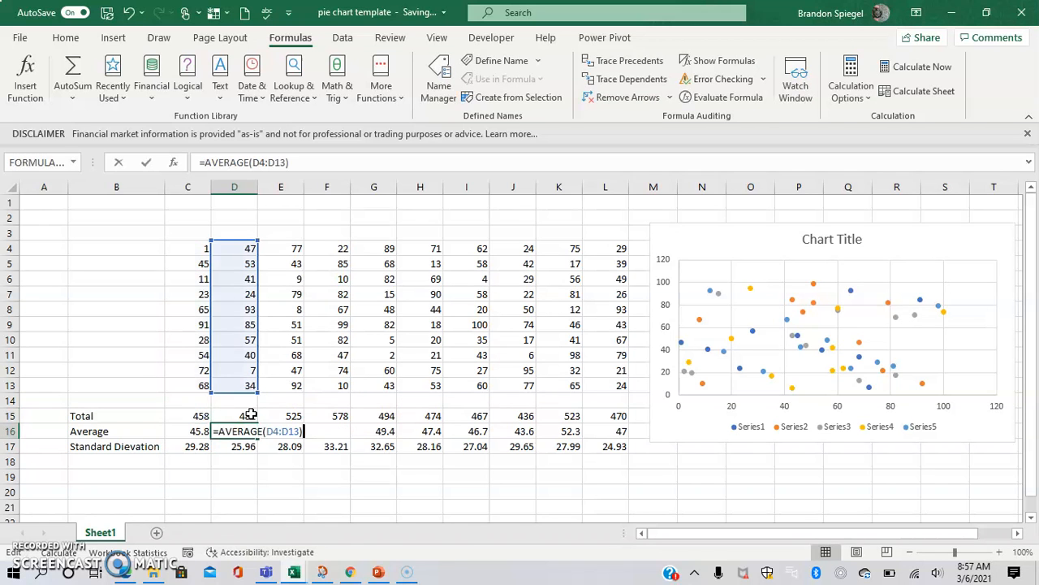
key("Return")
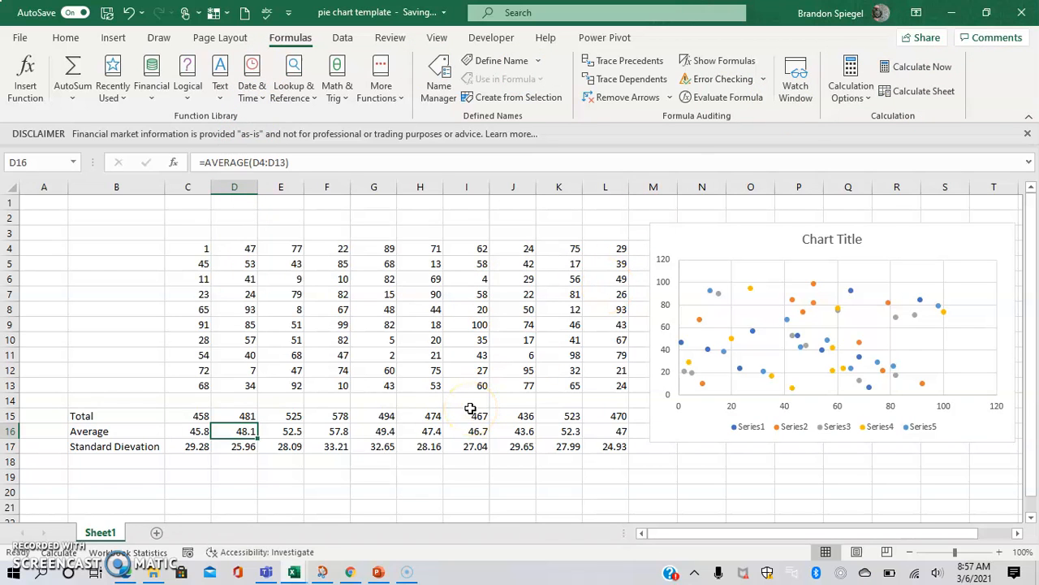
key("alt")
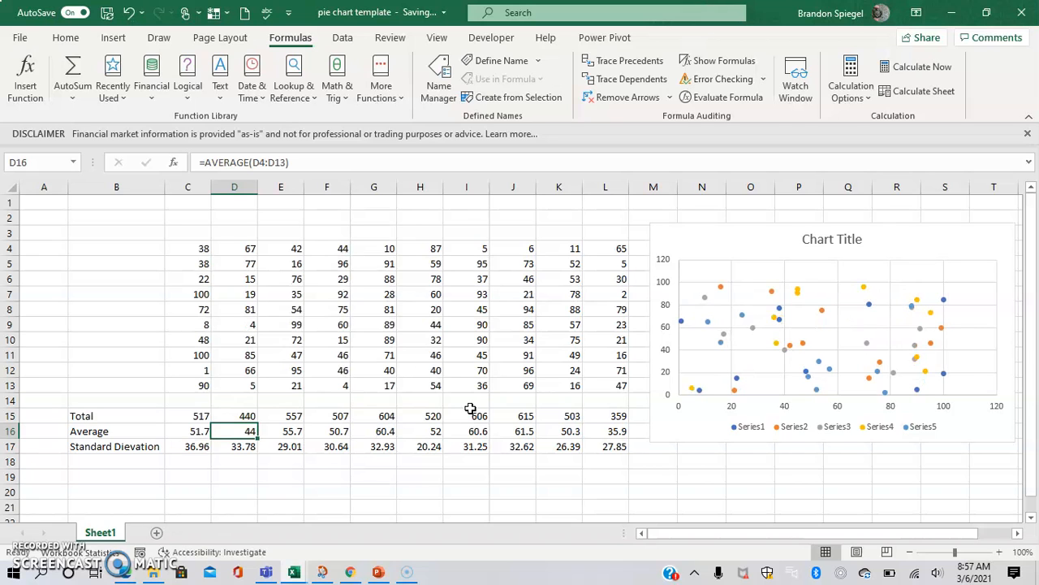
left_click(189, 477)
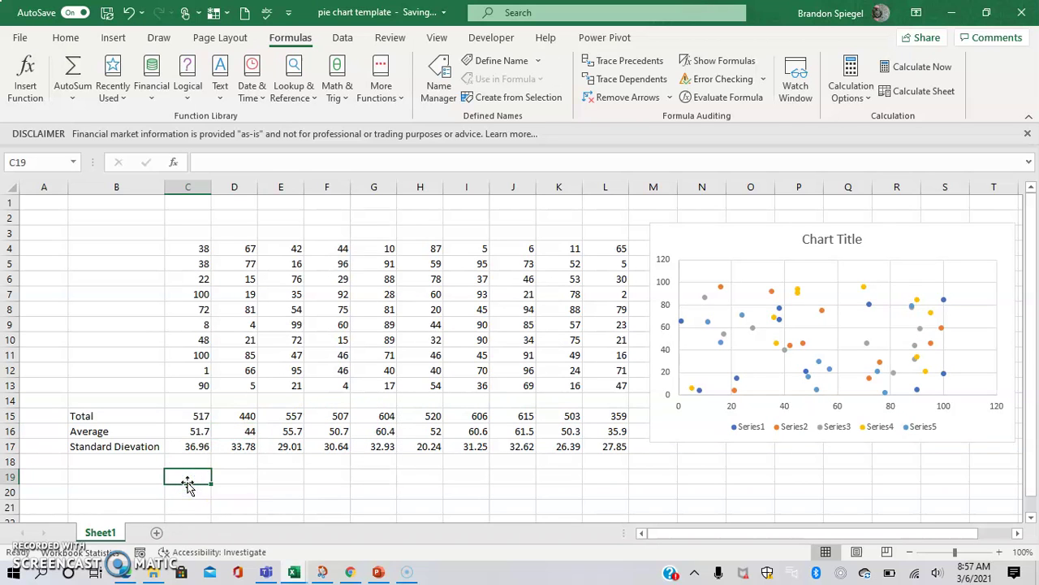
left_click(116, 325)
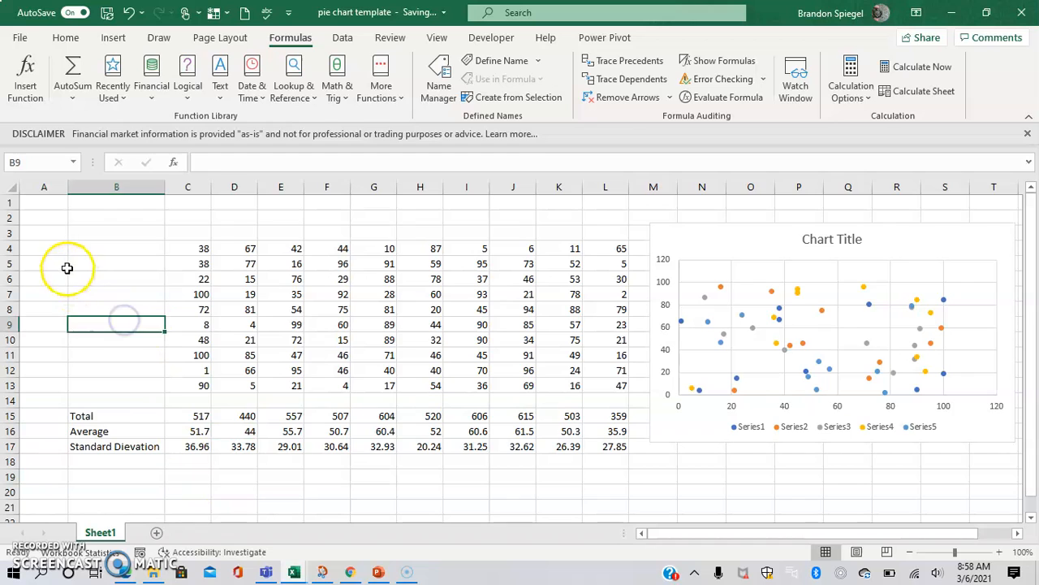
left_click(44, 263)
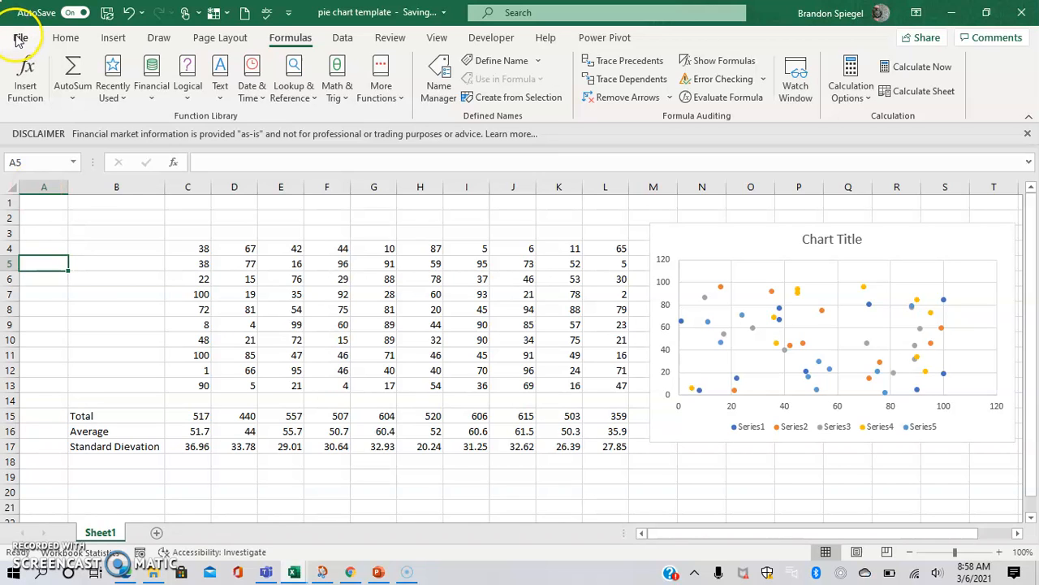
Step: Show the Formulas page of Excel Options with its workbook calculation settings
left_click(19, 38)
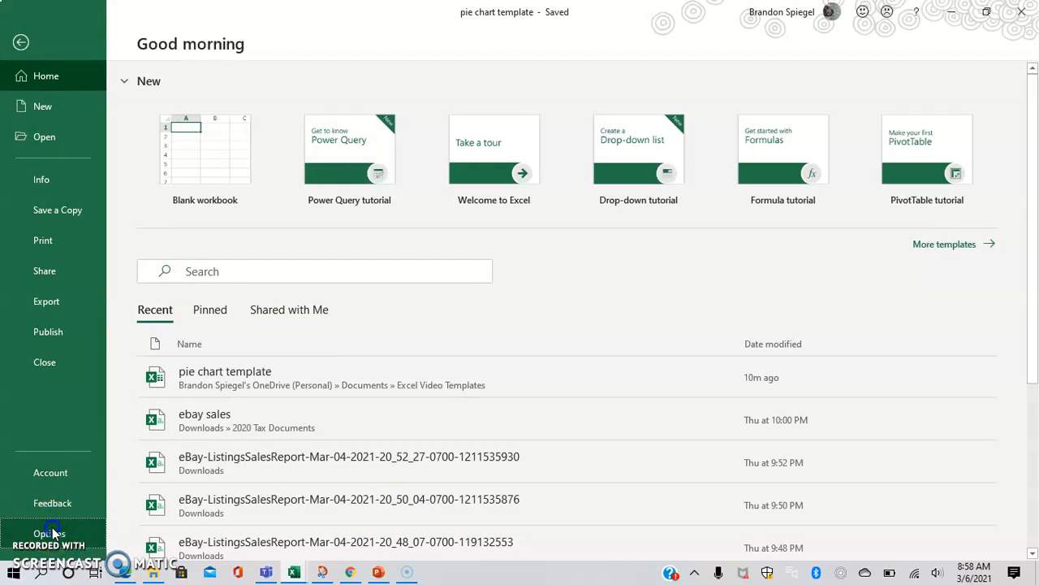
left_click(48, 532)
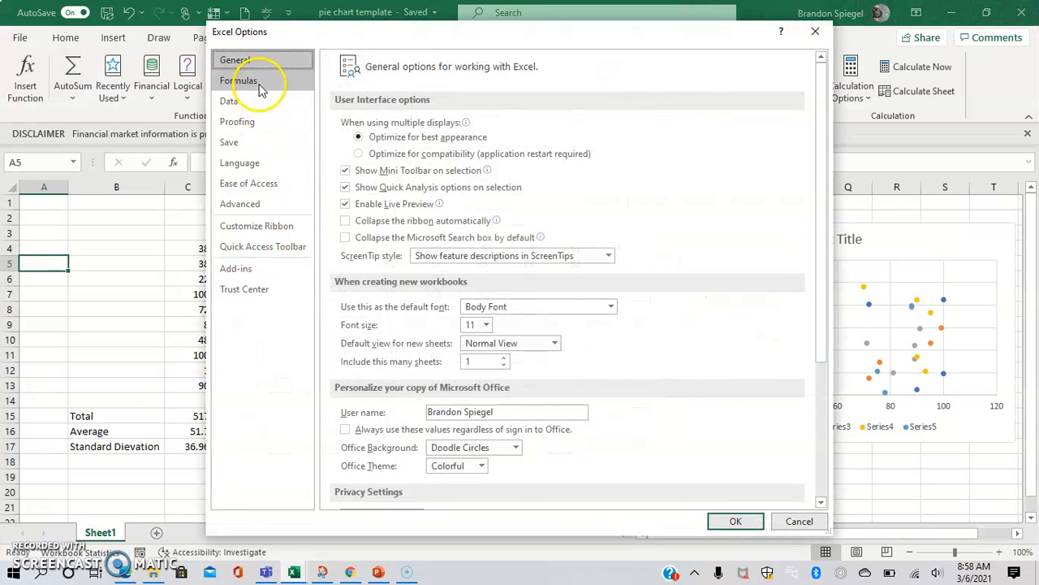
left_click(239, 81)
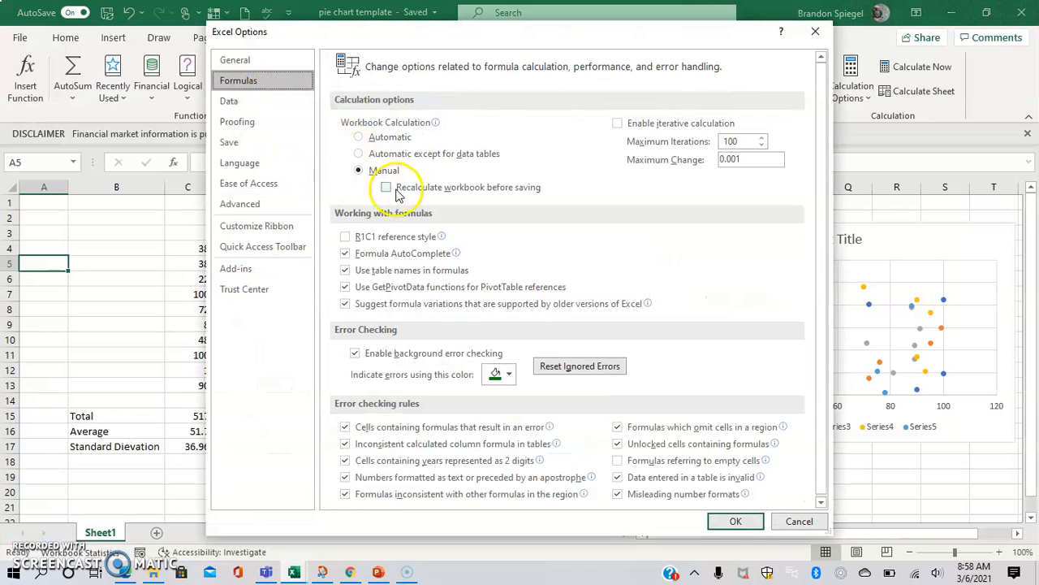
mouse_move(435, 117)
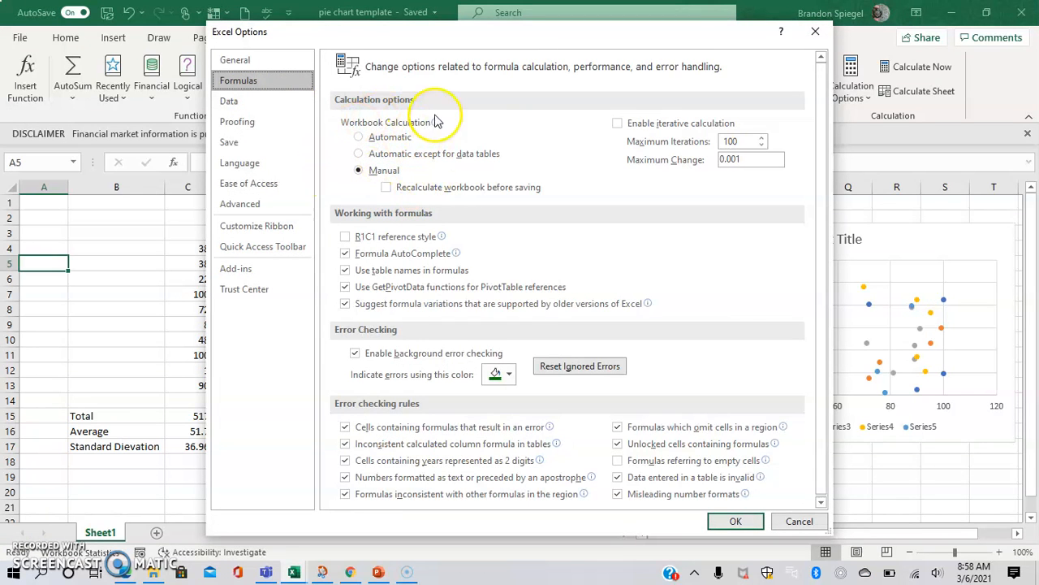
mouse_move(437, 208)
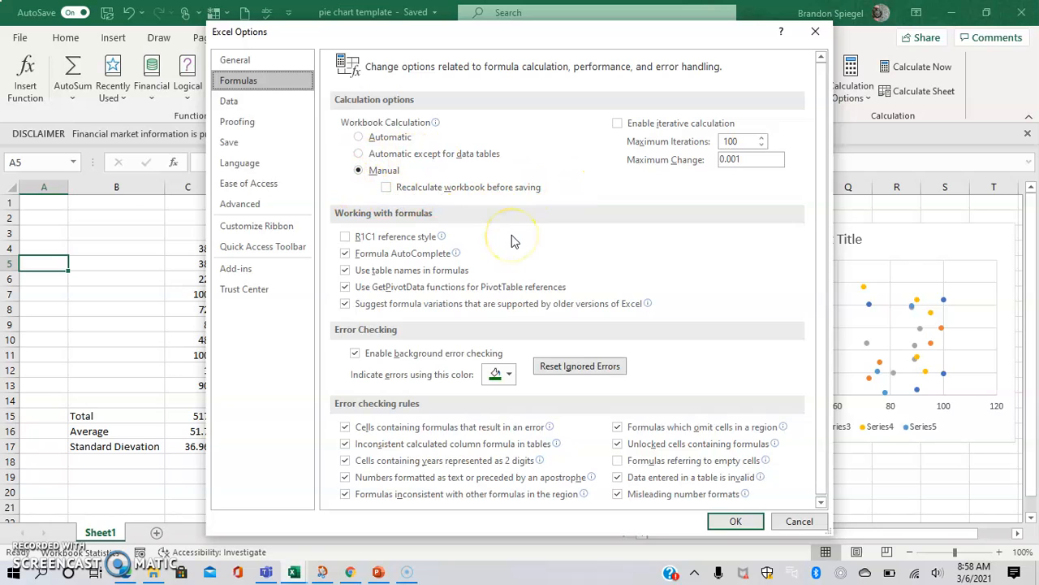
mouse_move(511, 240)
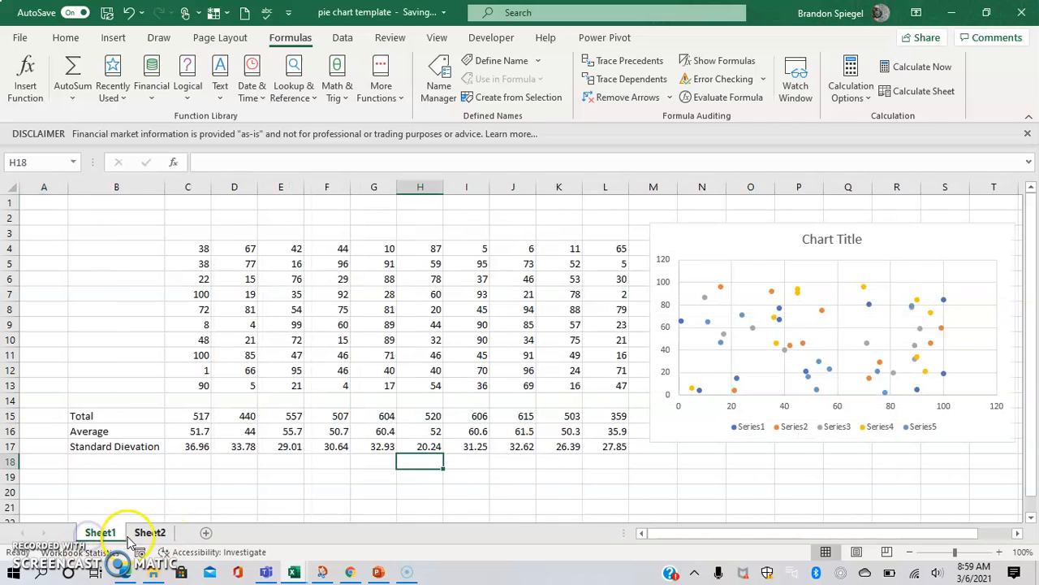
Step: Move Sheet2 to (new book) via Move or Copy, leaving Create a copy unchecked
left_click(149, 533)
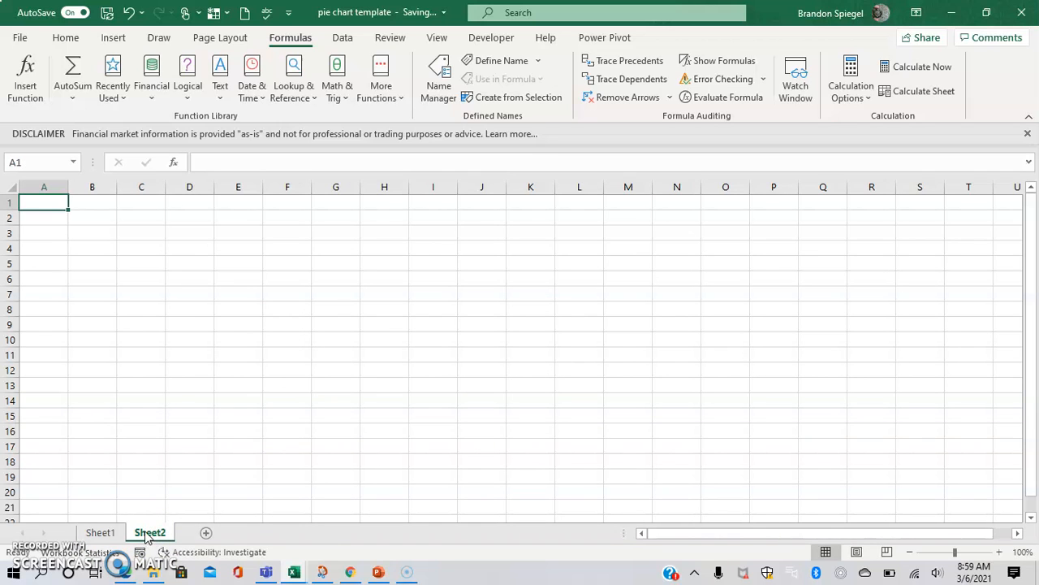
right_click(149, 533)
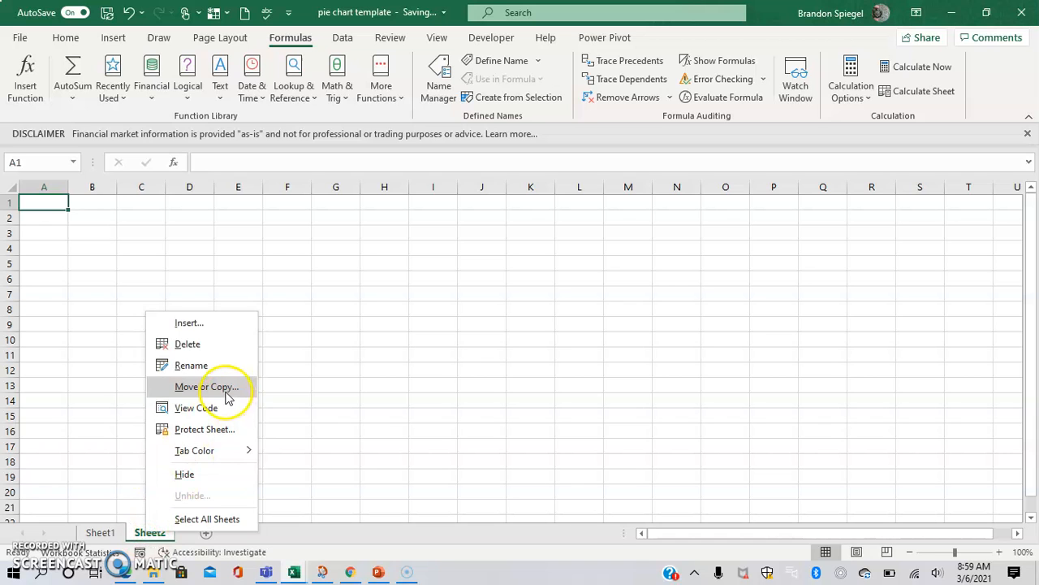
left_click(205, 386)
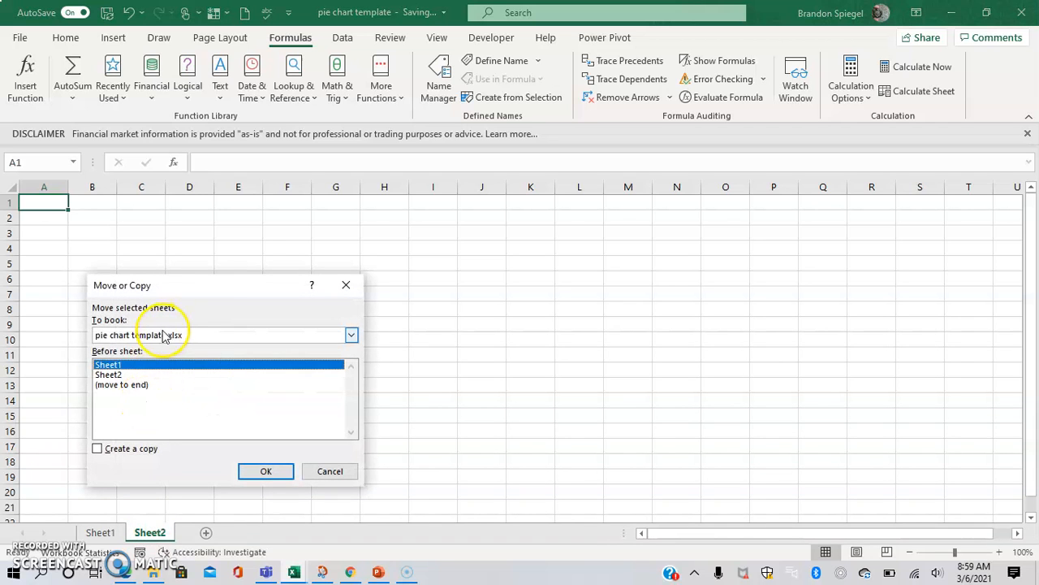
left_click(351, 334)
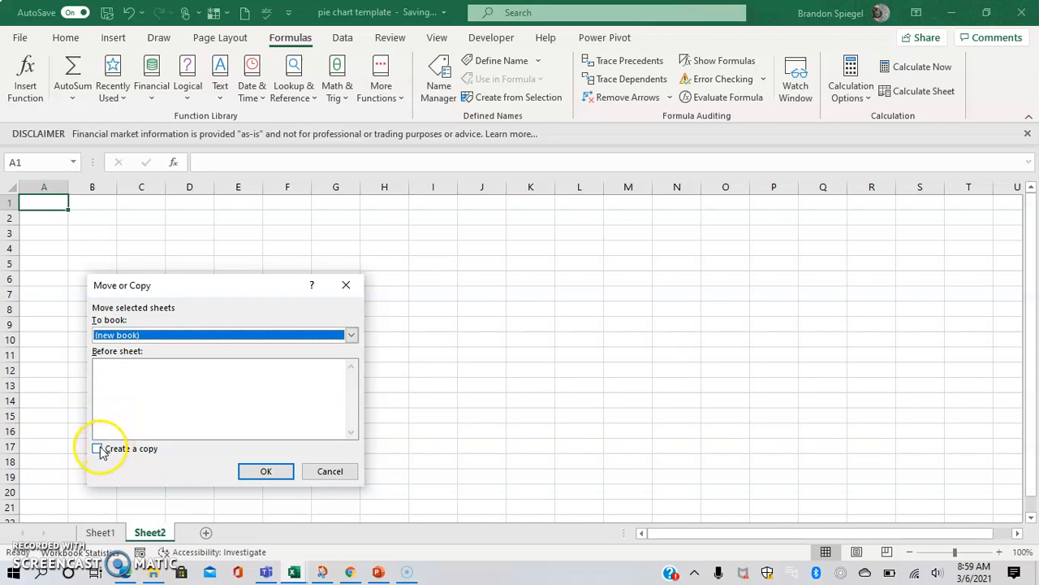
left_click(97, 448)
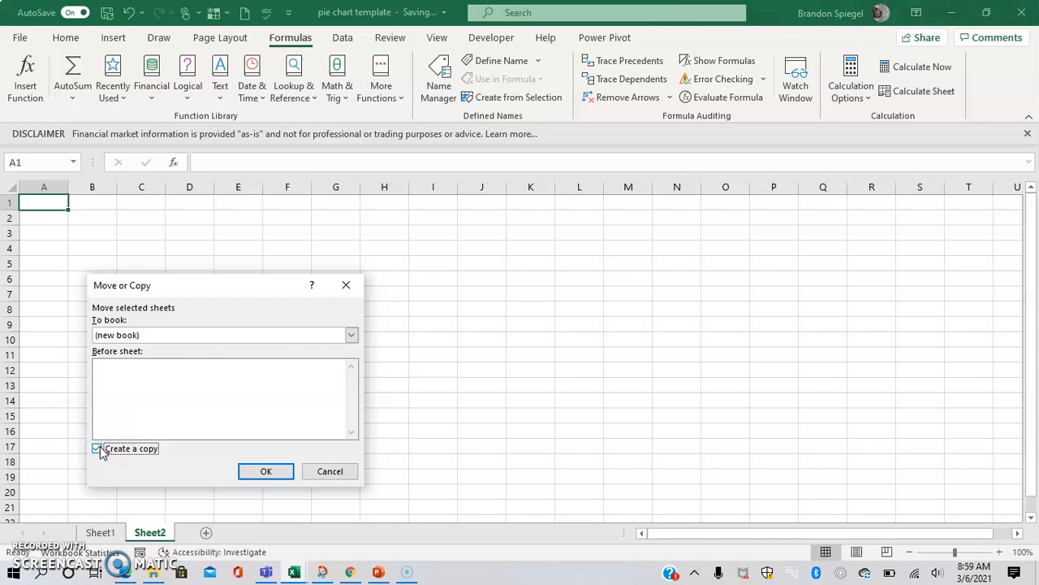
left_click(97, 448)
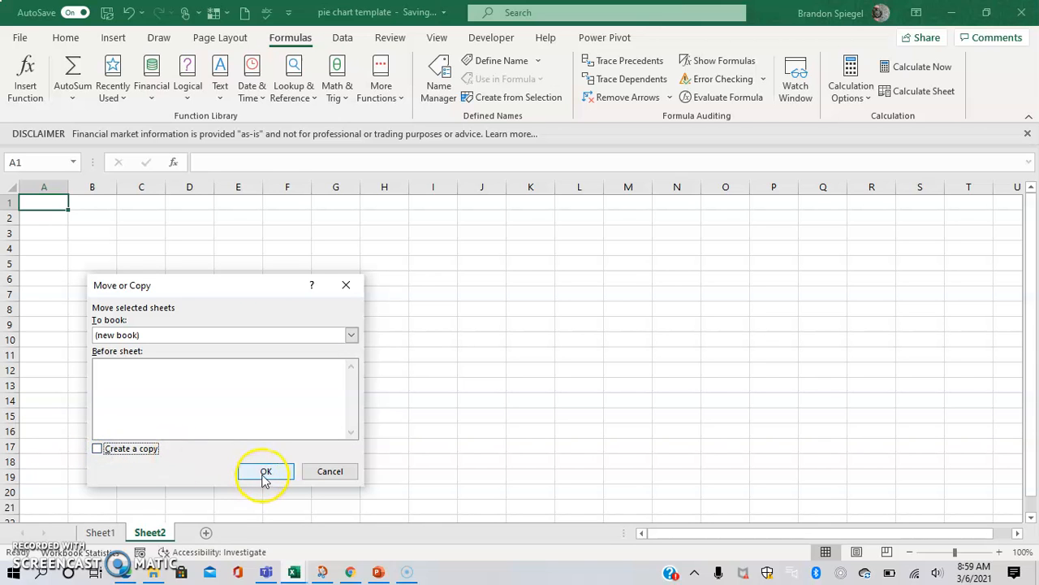
left_click(266, 471)
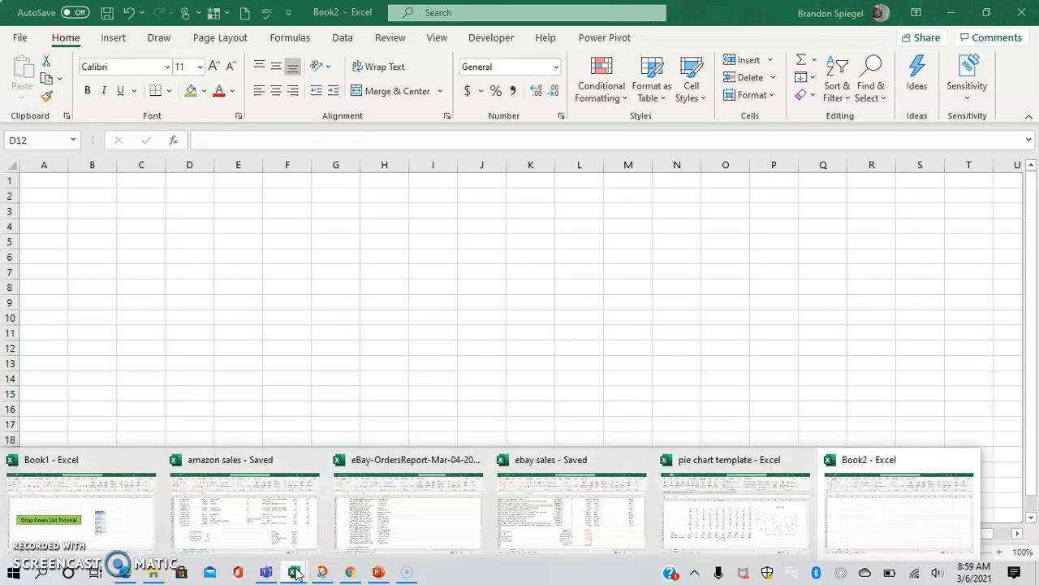
Step: Return to the pie chart template workbook from Book2
left_click(734, 500)
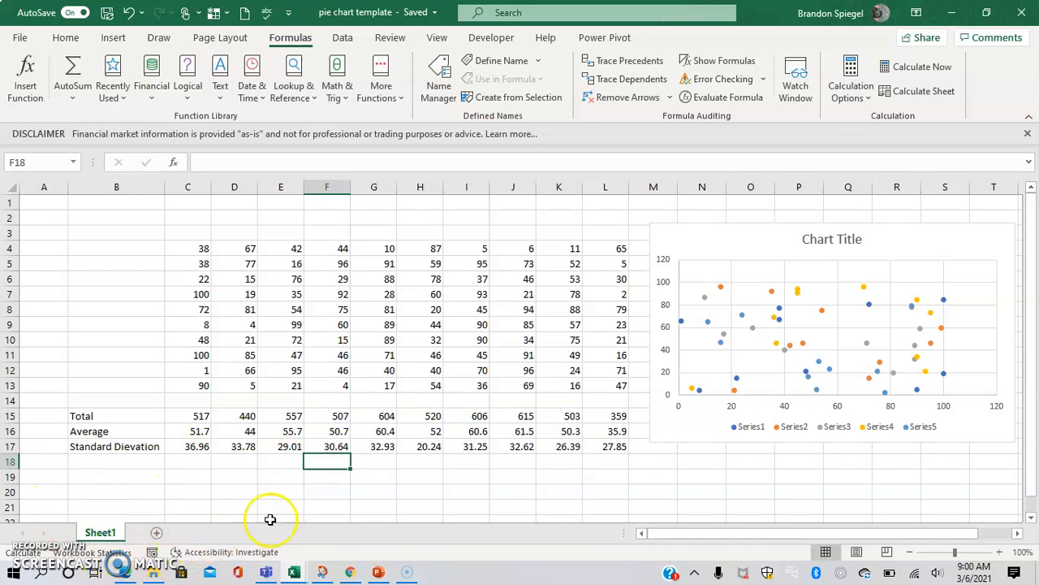
mouse_move(293, 571)
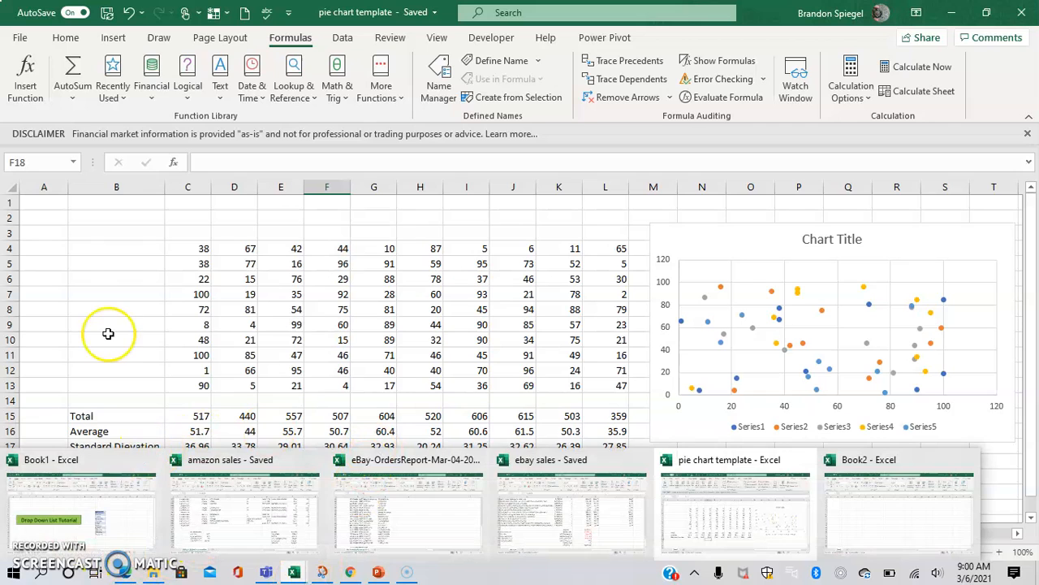
left_click(117, 478)
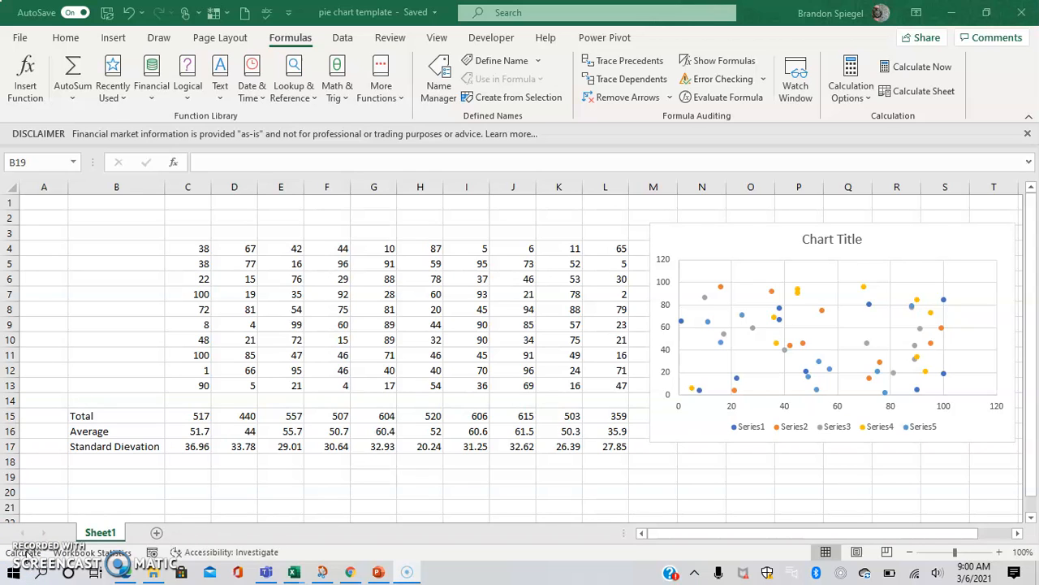
Step: Delete row 15 (Total) so Average and Standard Deviation sit under the data
left_click(117, 478)
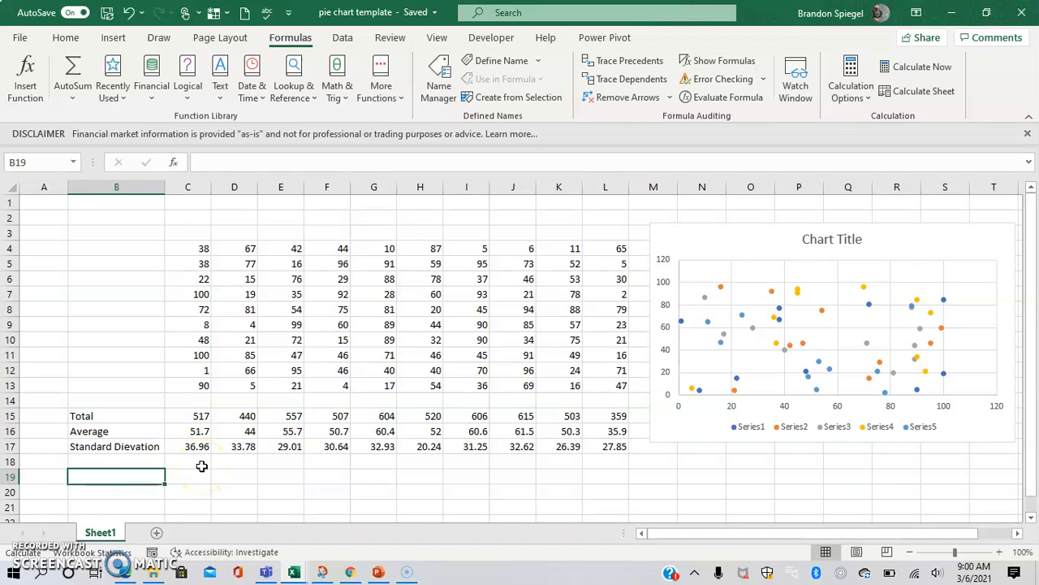
left_click(189, 432)
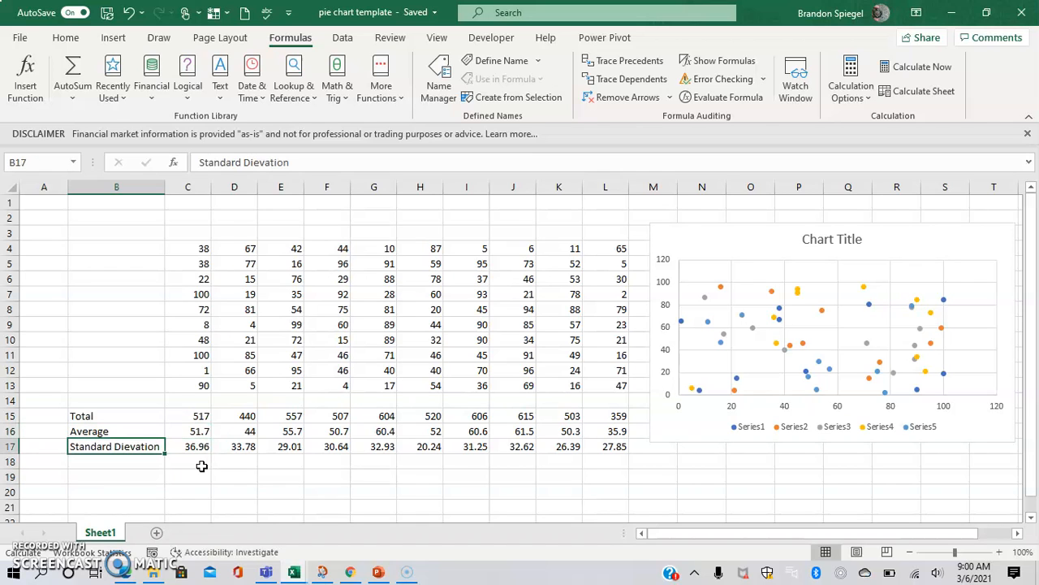
left_click(117, 416)
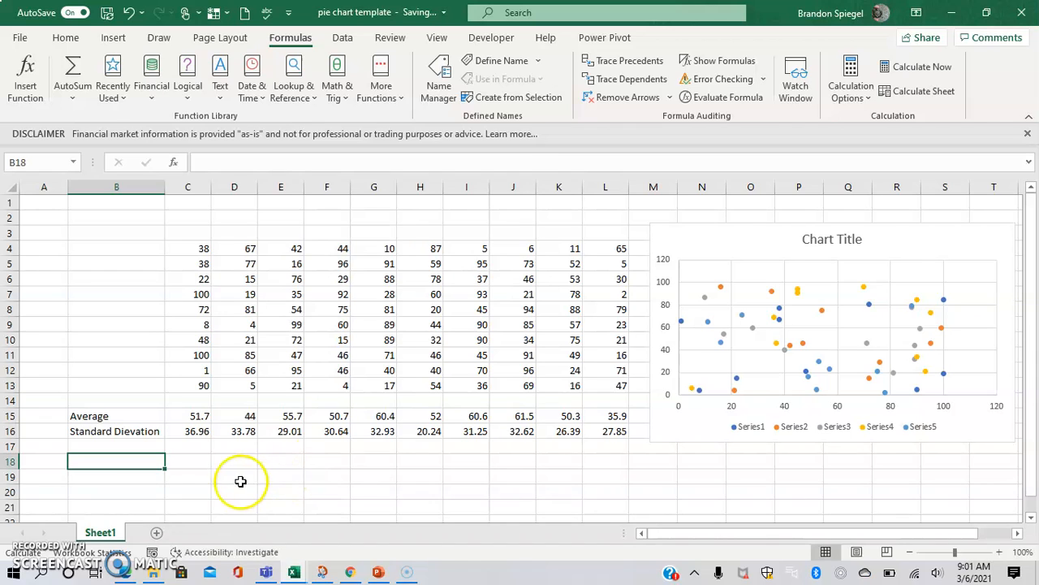
Step: Select and delete the scatter chart from the sheet
left_click(828, 325)
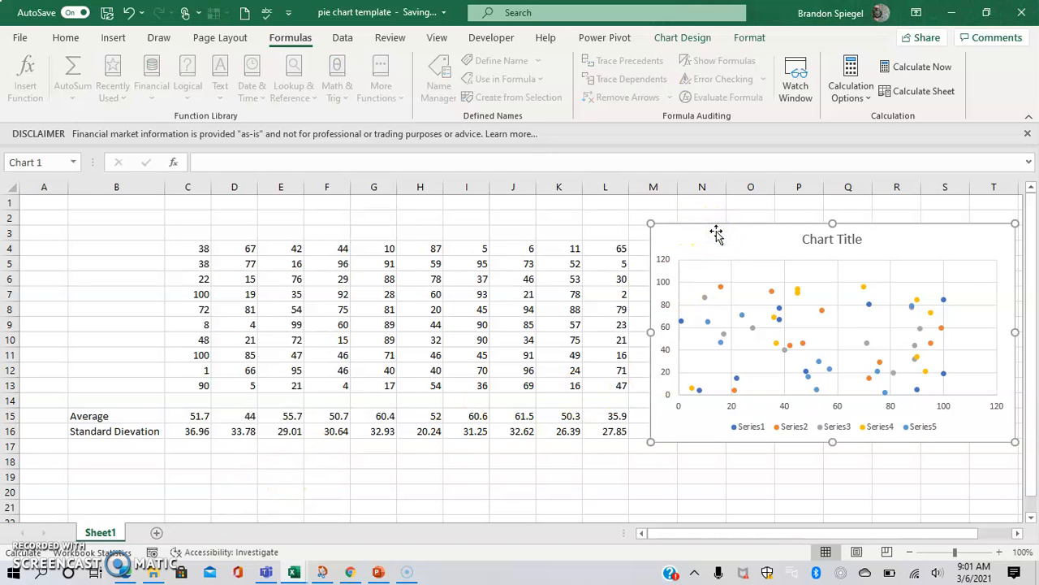
left_click(117, 461)
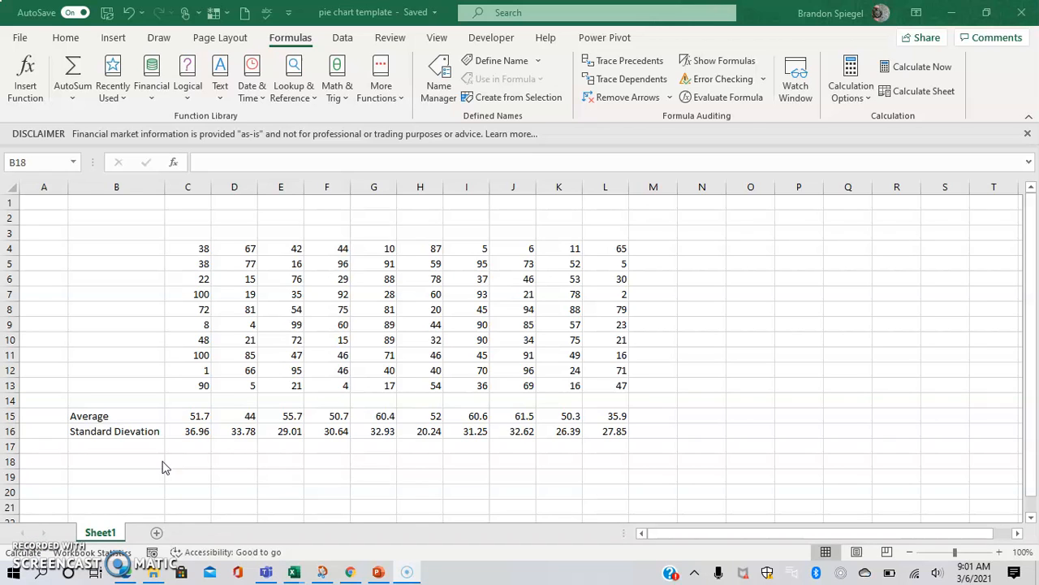
mouse_move(326, 293)
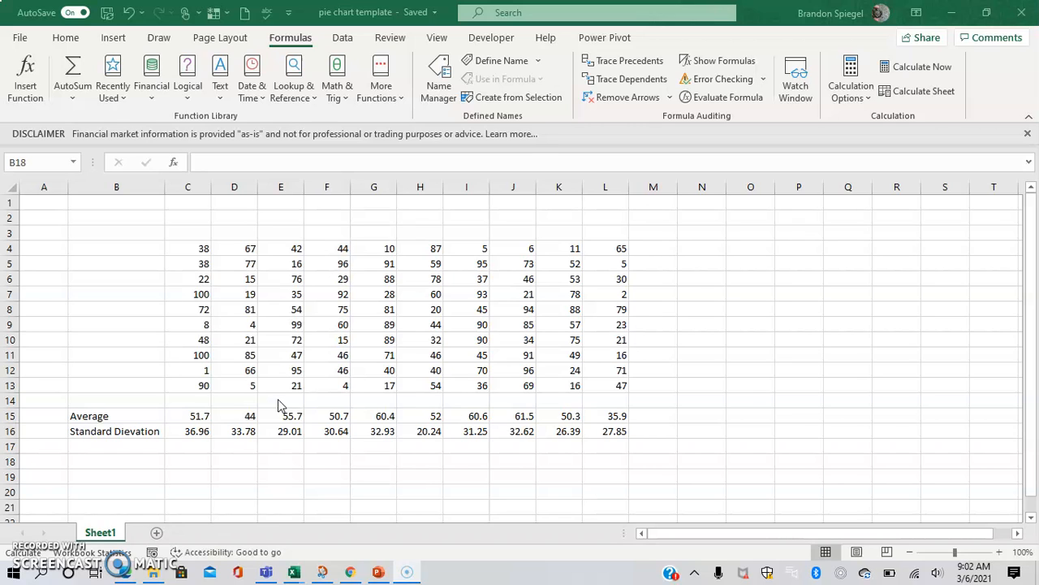
left_click(233, 477)
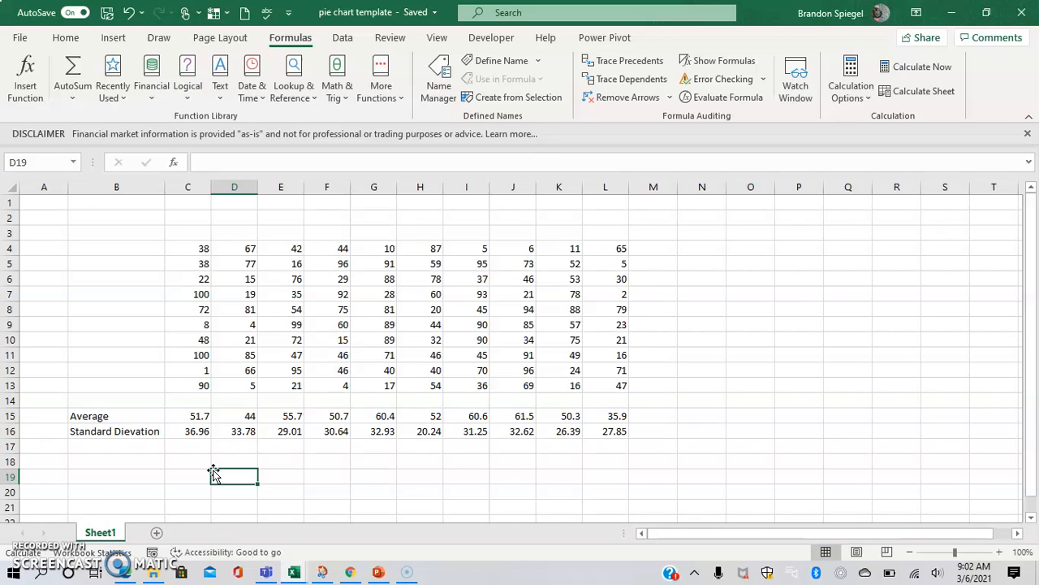
mouse_move(214, 474)
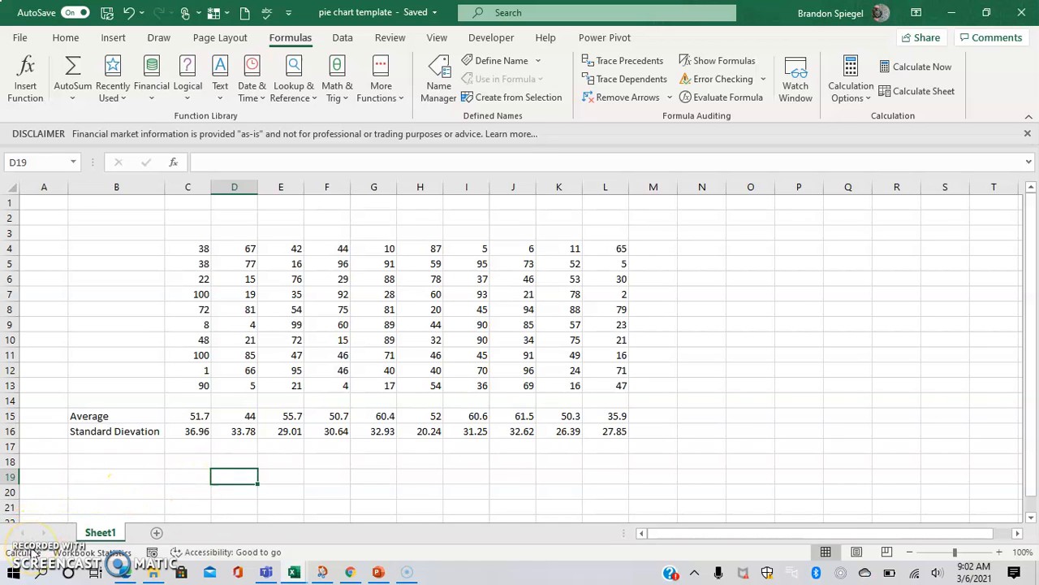